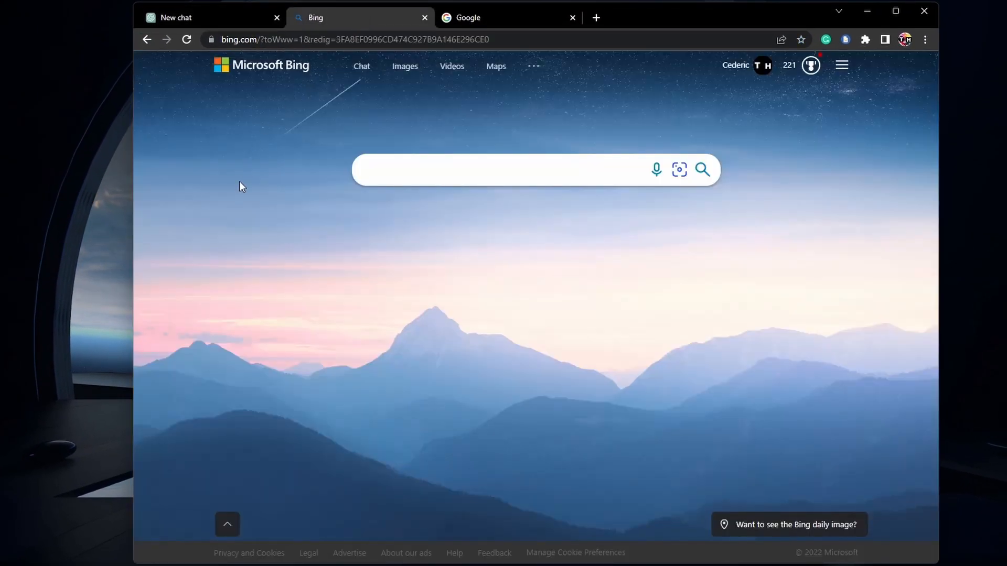
pyautogui.moveTo(257, 261)
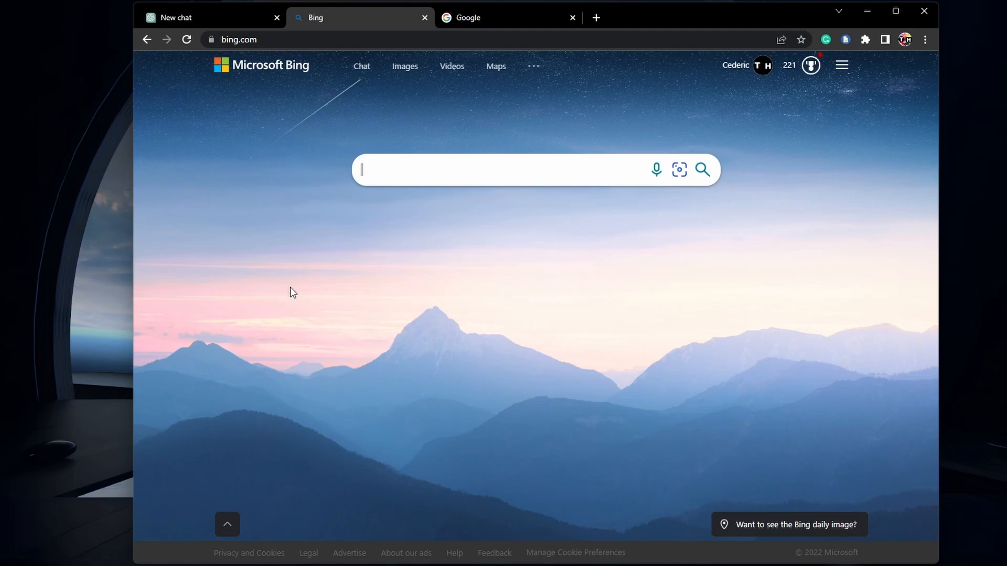
# - Open Bing's chat-mode preview and select the 'You're already on the waitlist' confirmation
pyautogui.click(237, 40)
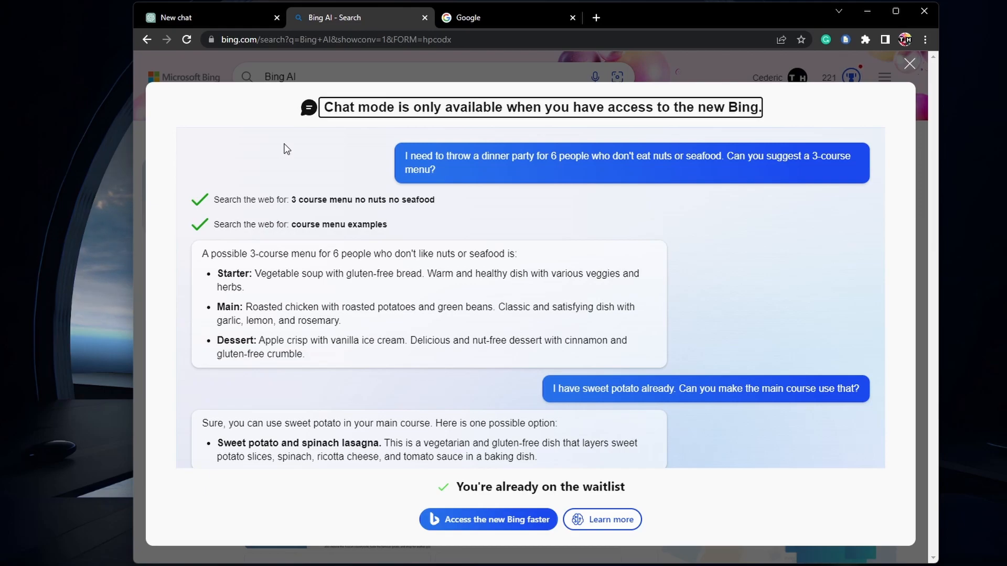
pyautogui.moveTo(266, 457)
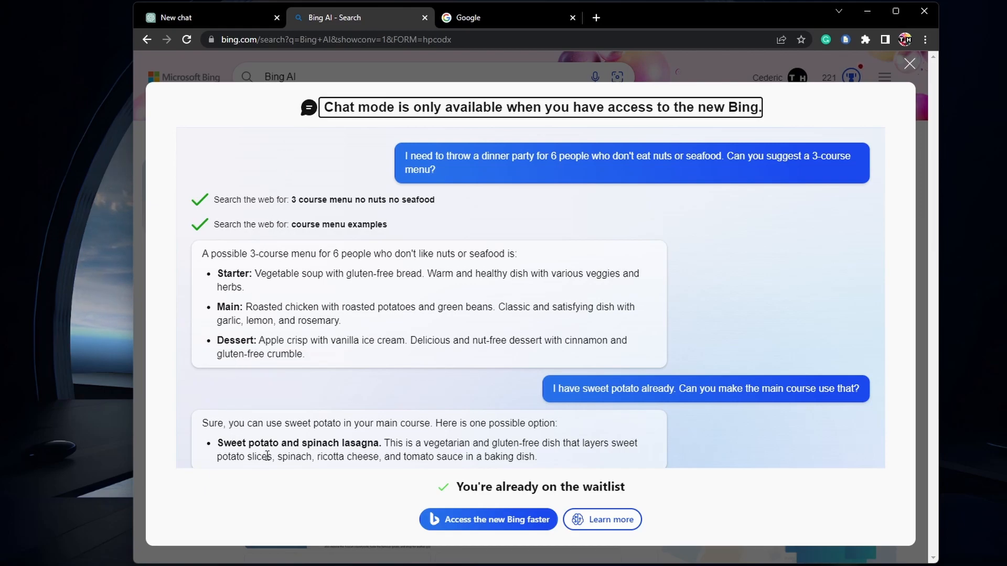
pyautogui.moveTo(429, 500)
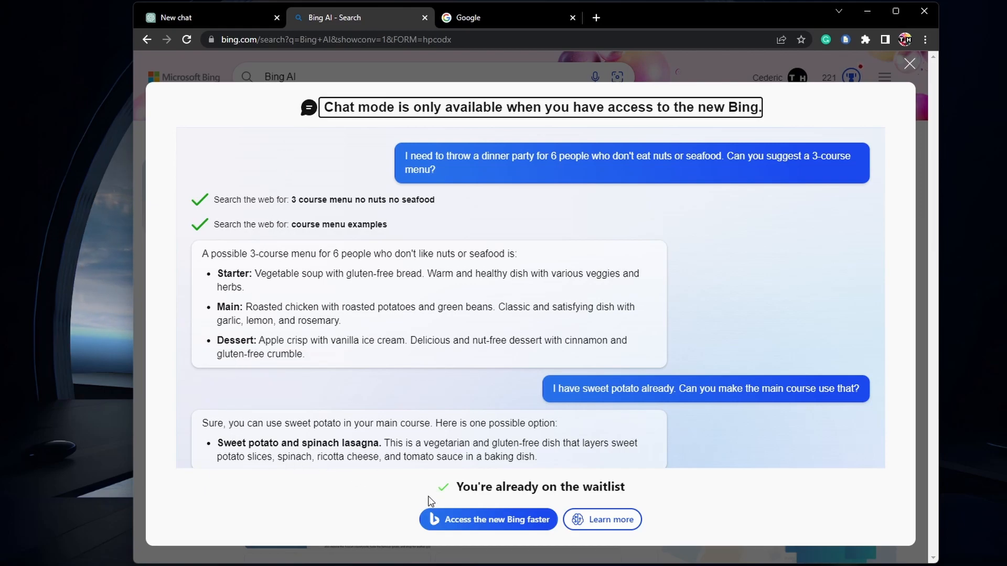
pyautogui.moveTo(474, 528)
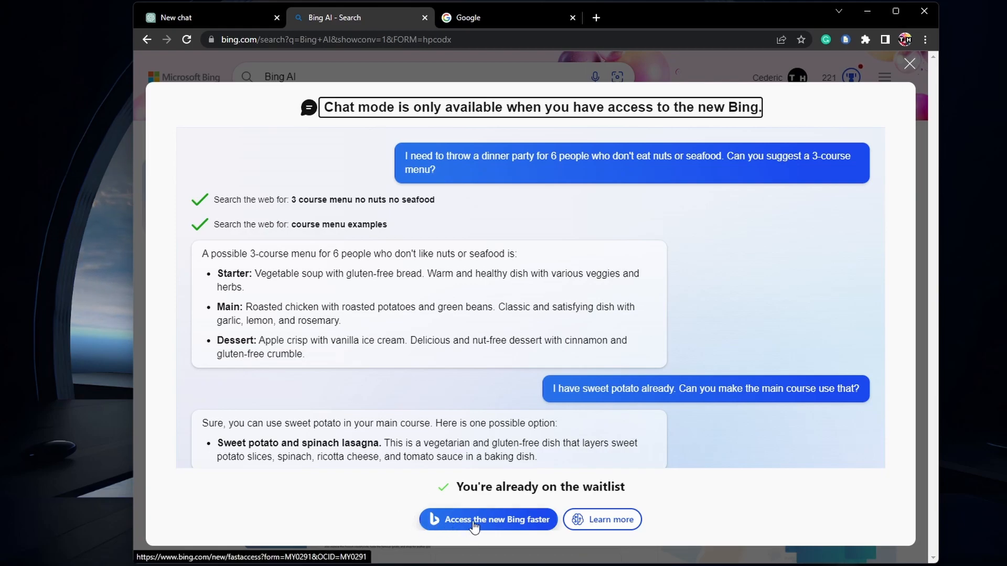
pyautogui.moveTo(457, 499)
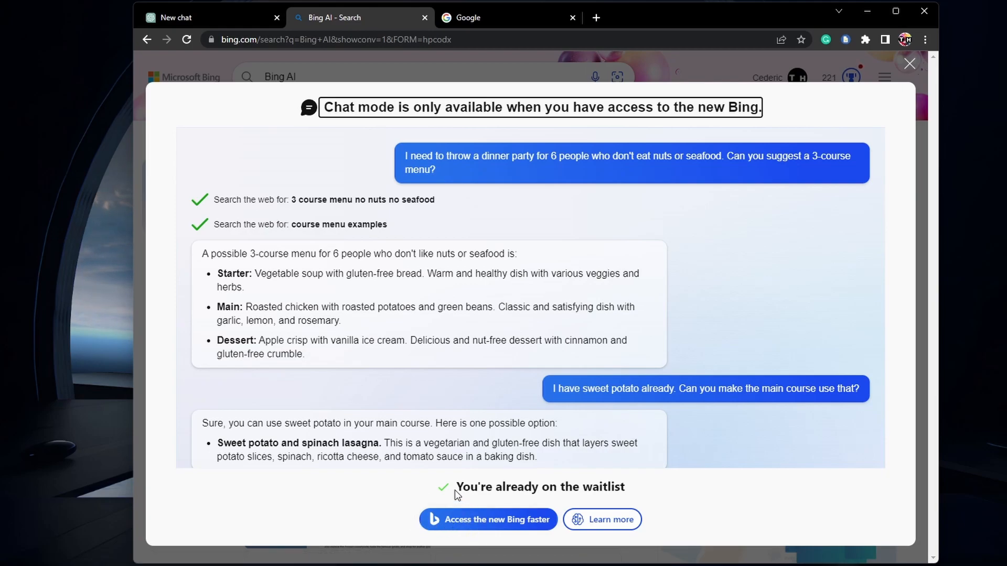
pyautogui.doubleClick(539, 487)
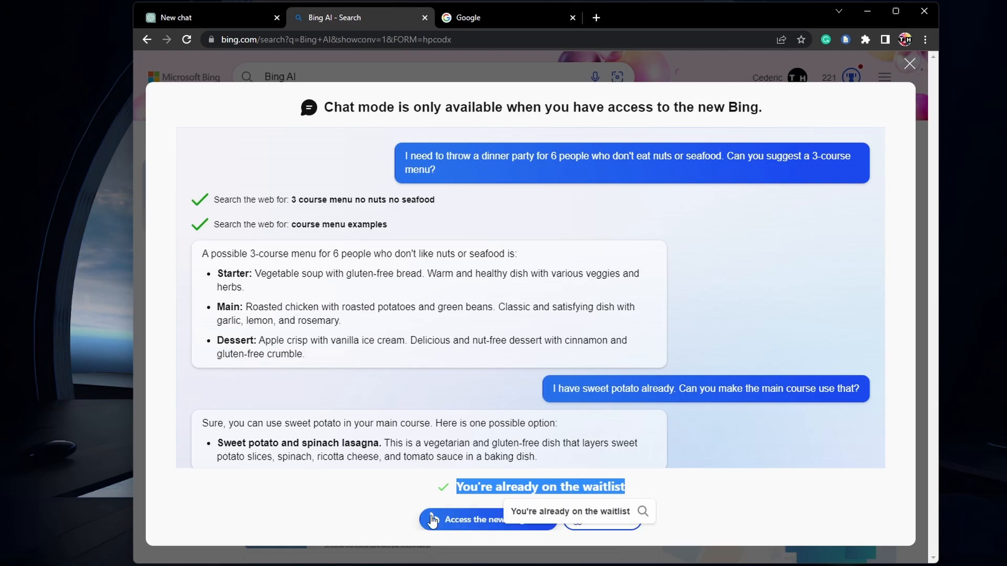
# - View 'Access the new Bing faster' and the Microsoft defaults Bing extension page in a new tab
pyautogui.click(487, 519)
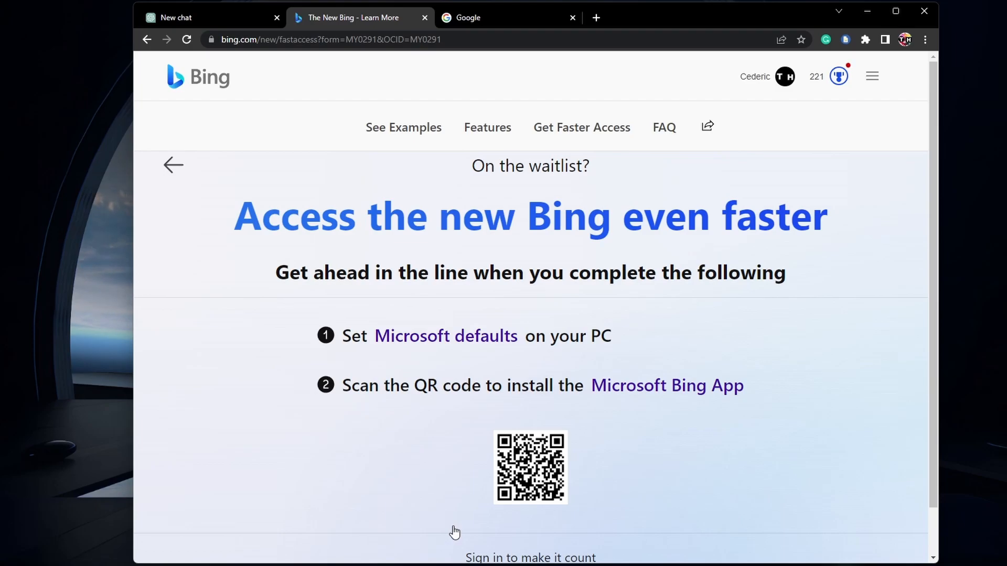
pyautogui.moveTo(881, 103)
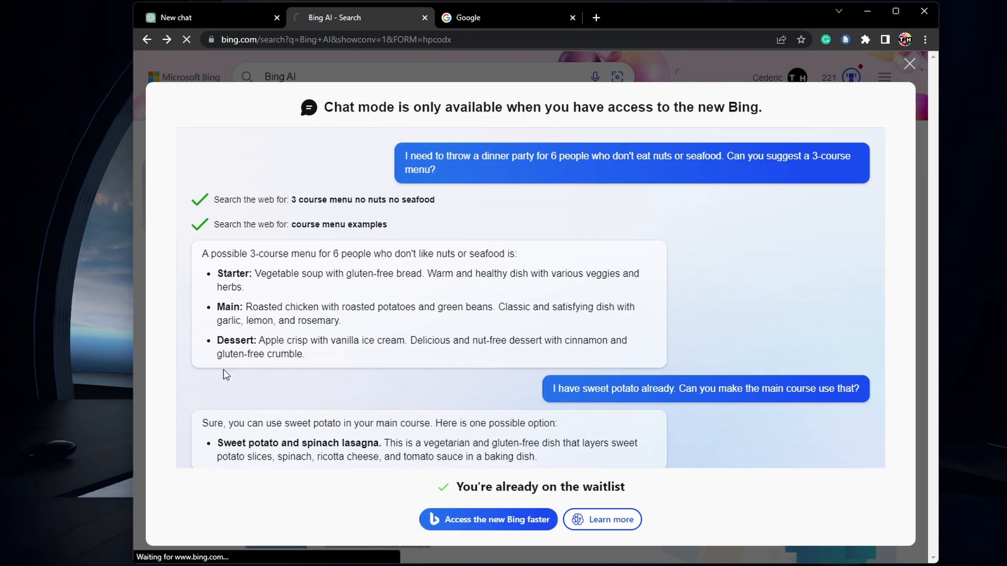
pyautogui.click(489, 519)
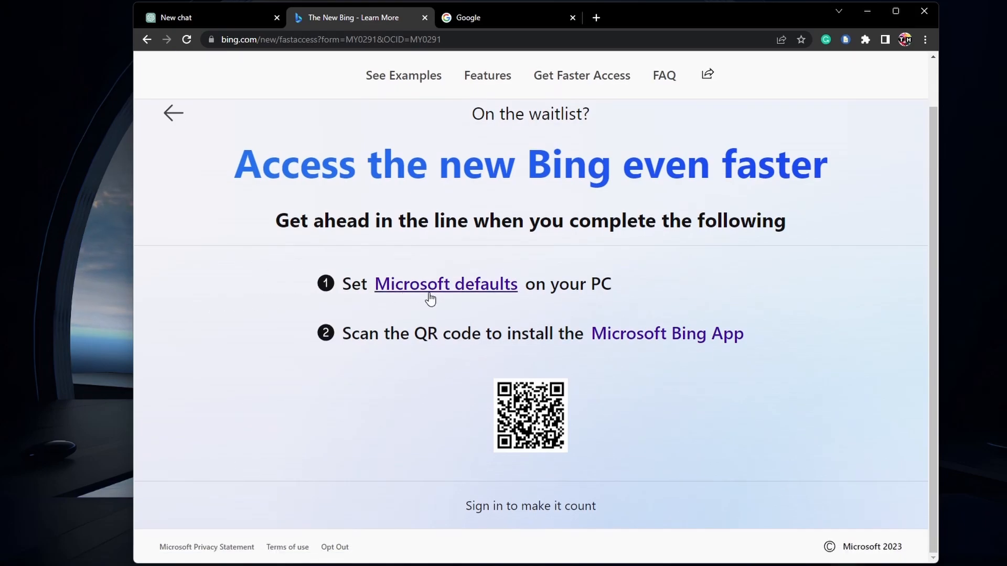
pyautogui.click(447, 284)
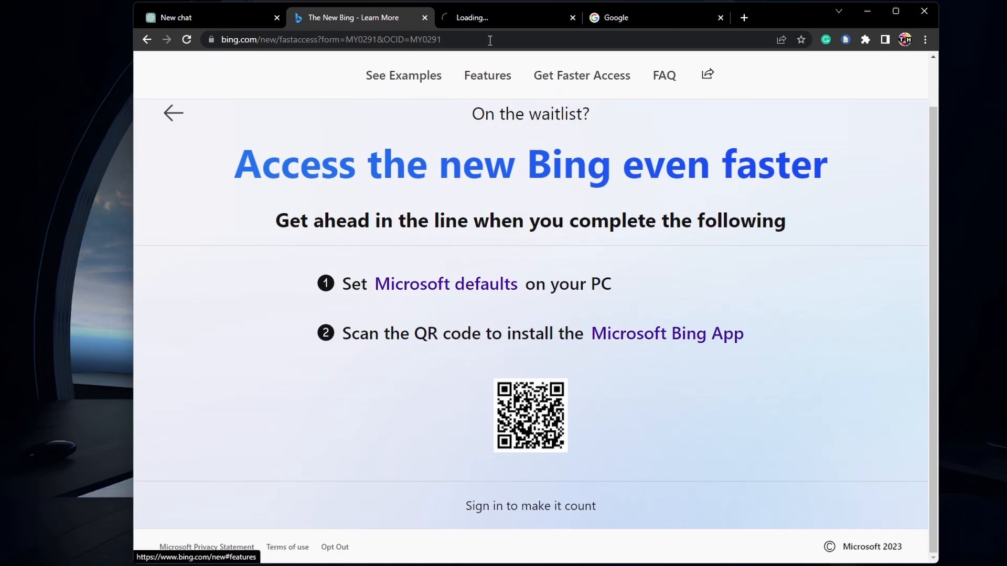
pyautogui.click(502, 17)
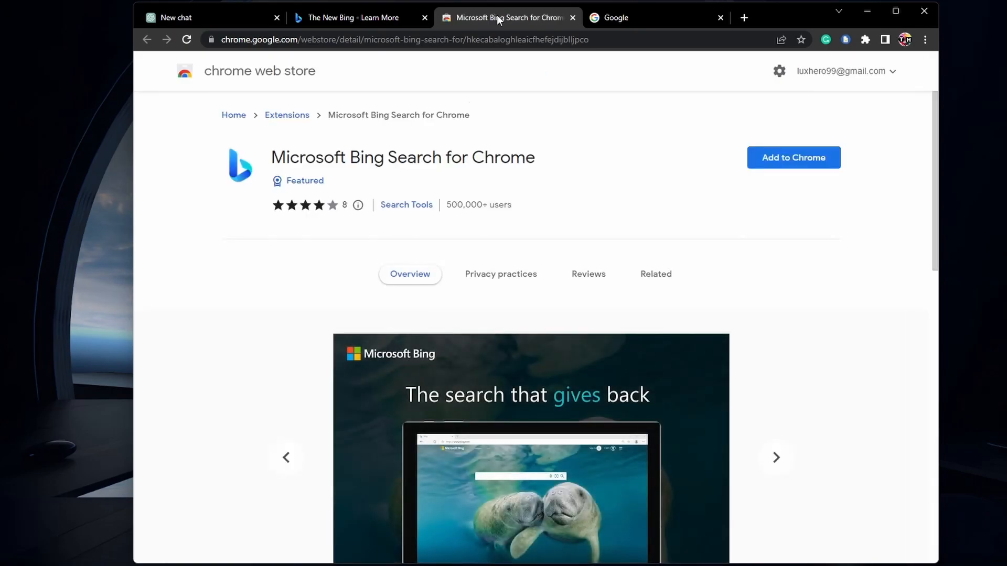
pyautogui.moveTo(252, 291)
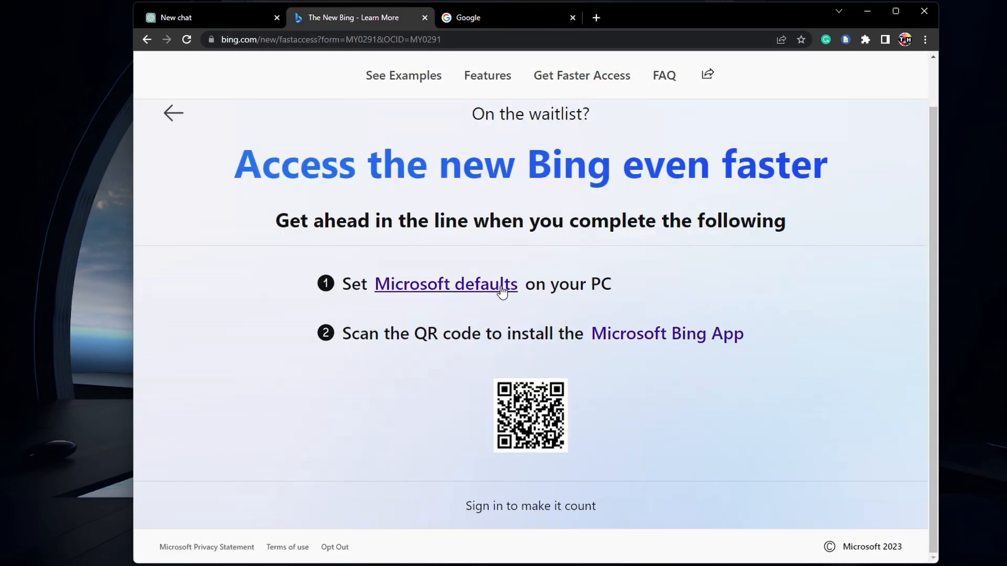
pyautogui.moveTo(599, 435)
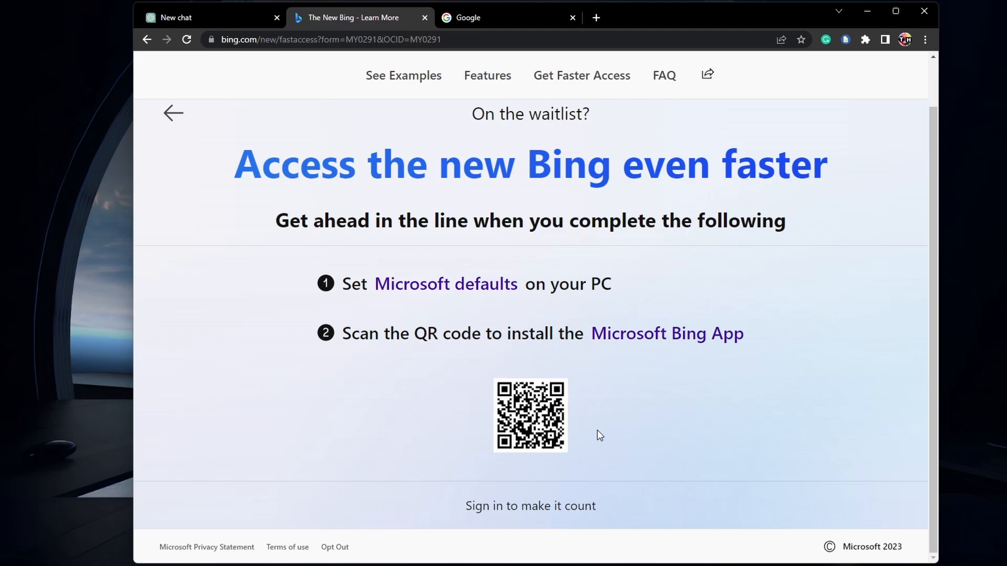
pyautogui.moveTo(226, 363)
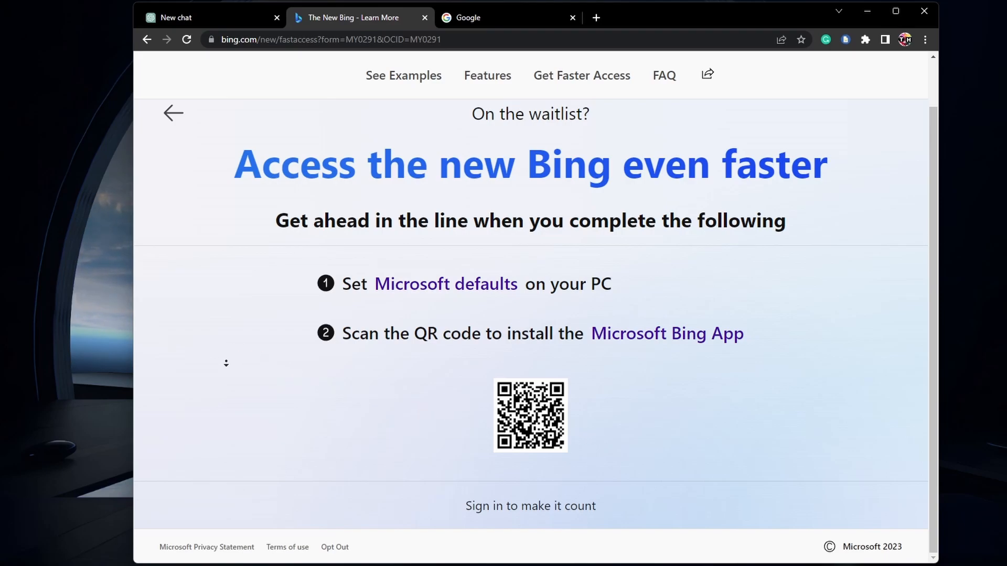
pyautogui.moveTo(174, 126)
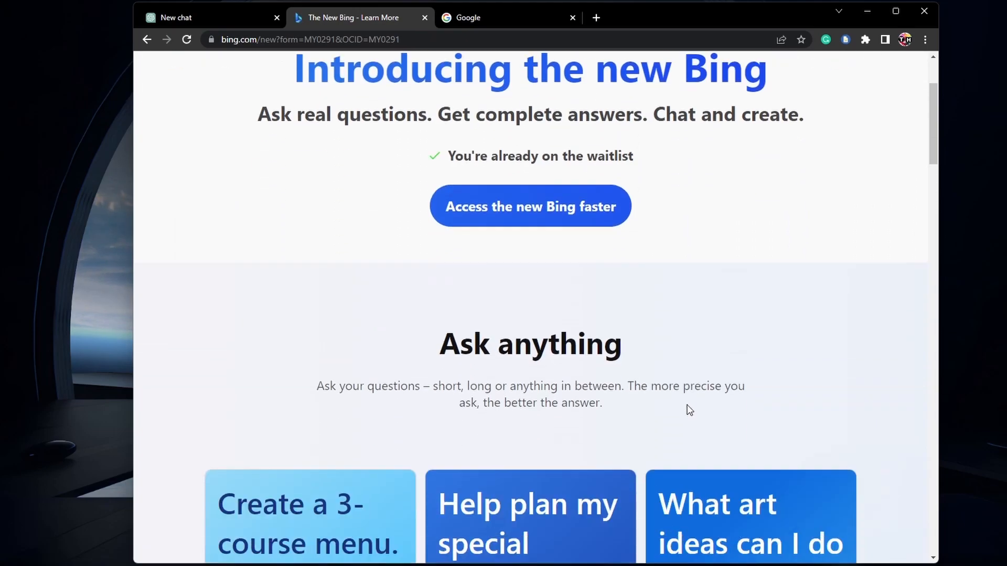
# - Try the vegetarian 3-course dinner party menu example with chocolate dessert on Bing
pyautogui.scroll(-3)
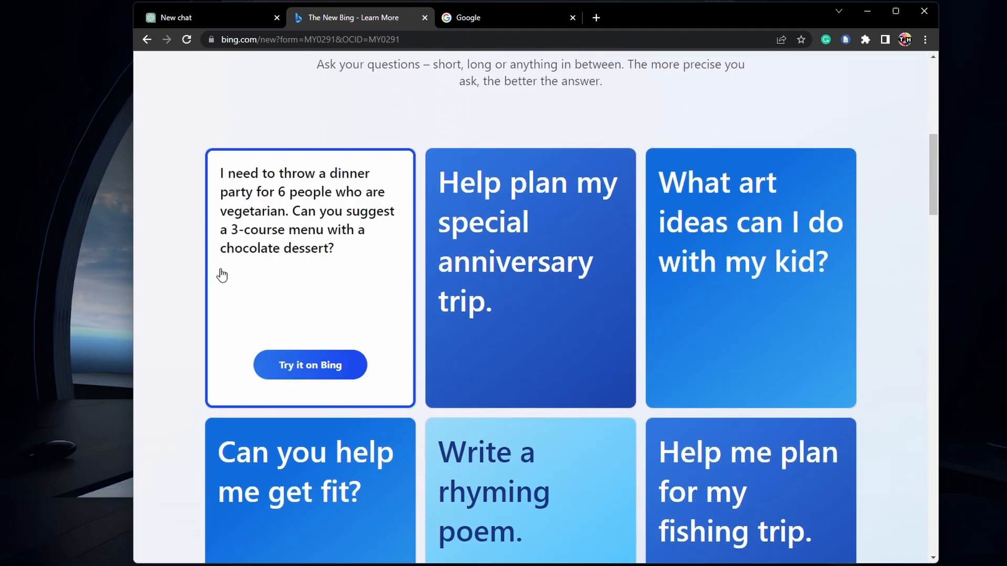
pyautogui.click(310, 365)
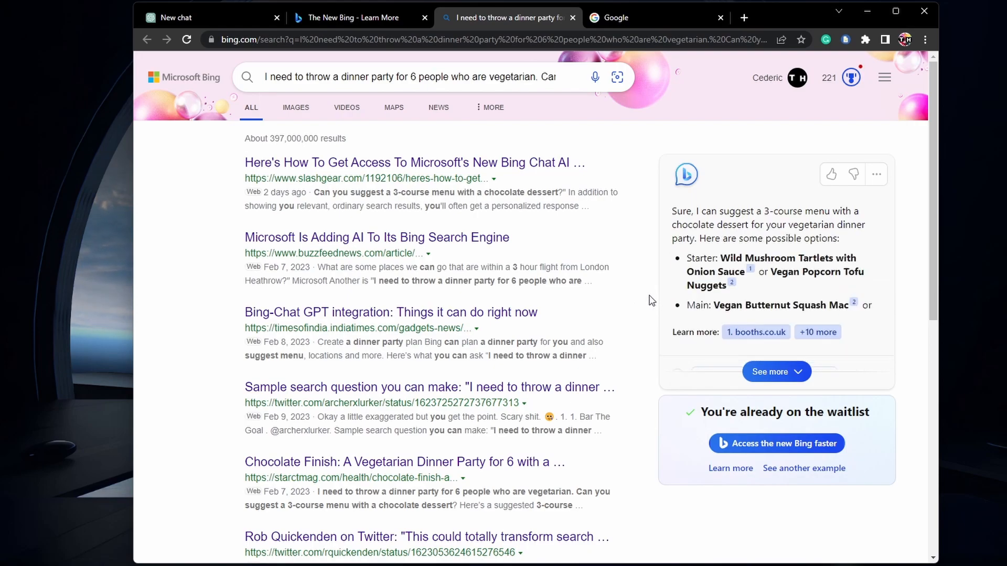
# - Scroll the menu results and close the chat overlay to reveal the full AI answer
pyautogui.scroll(-3)
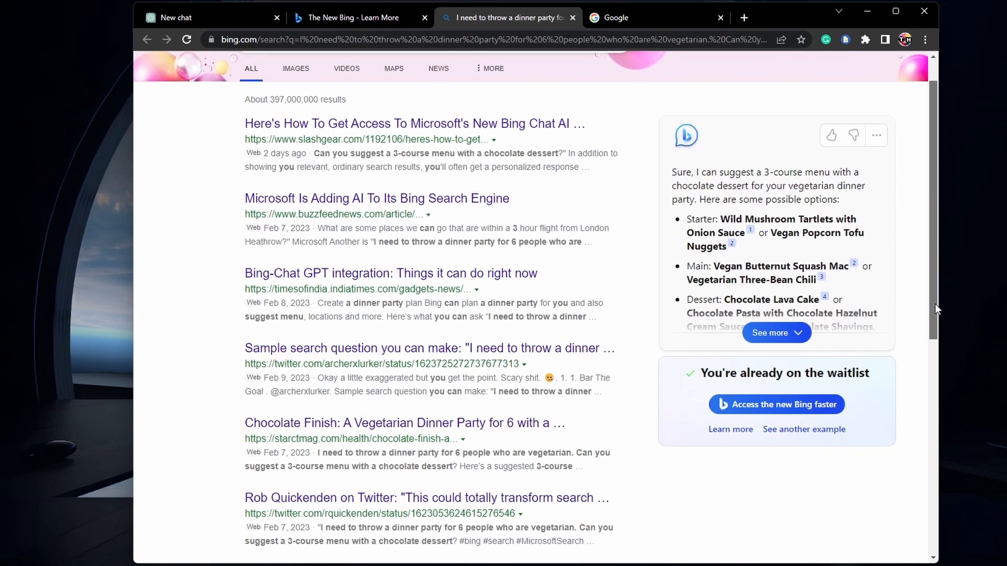
pyautogui.scroll(-3)
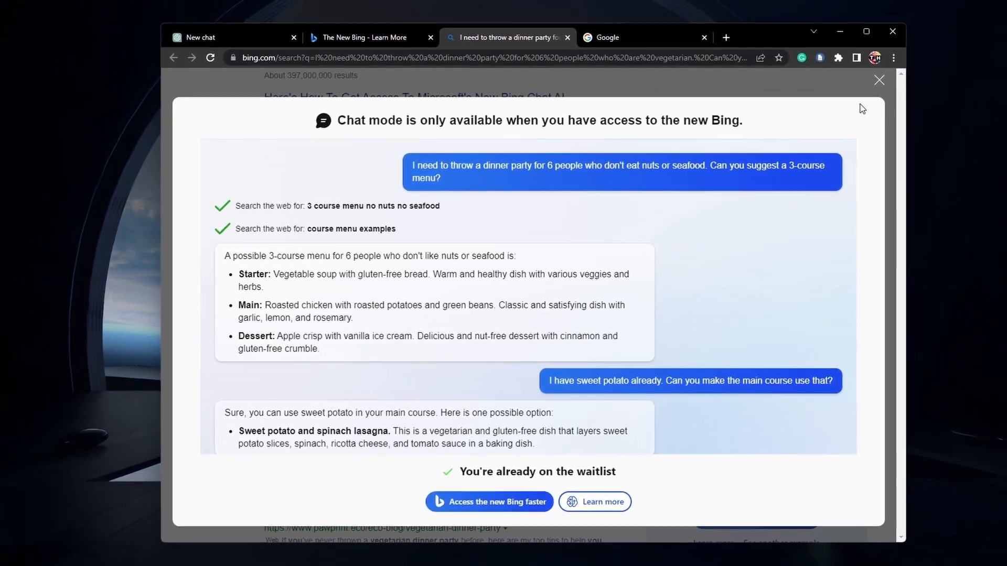
pyautogui.click(879, 80)
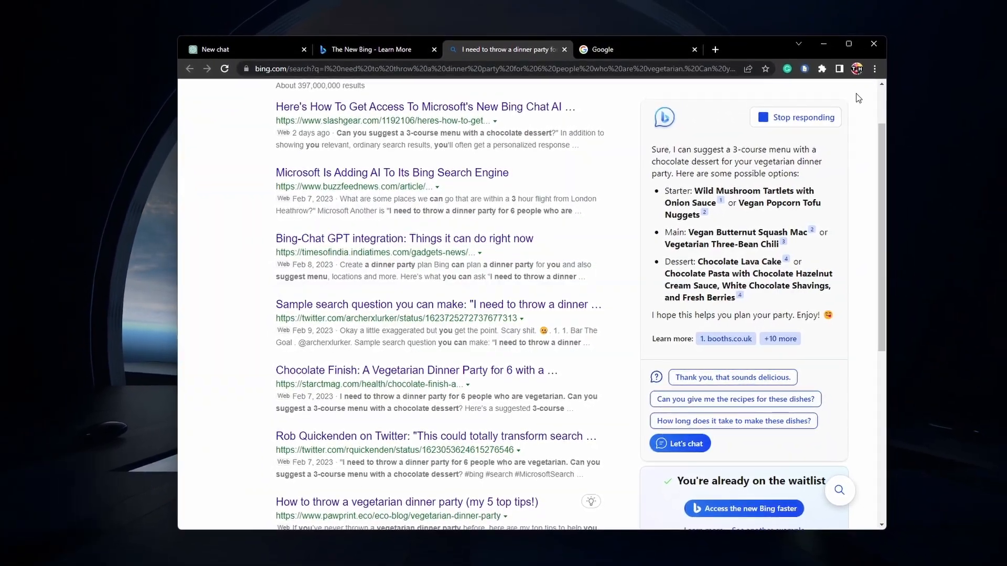